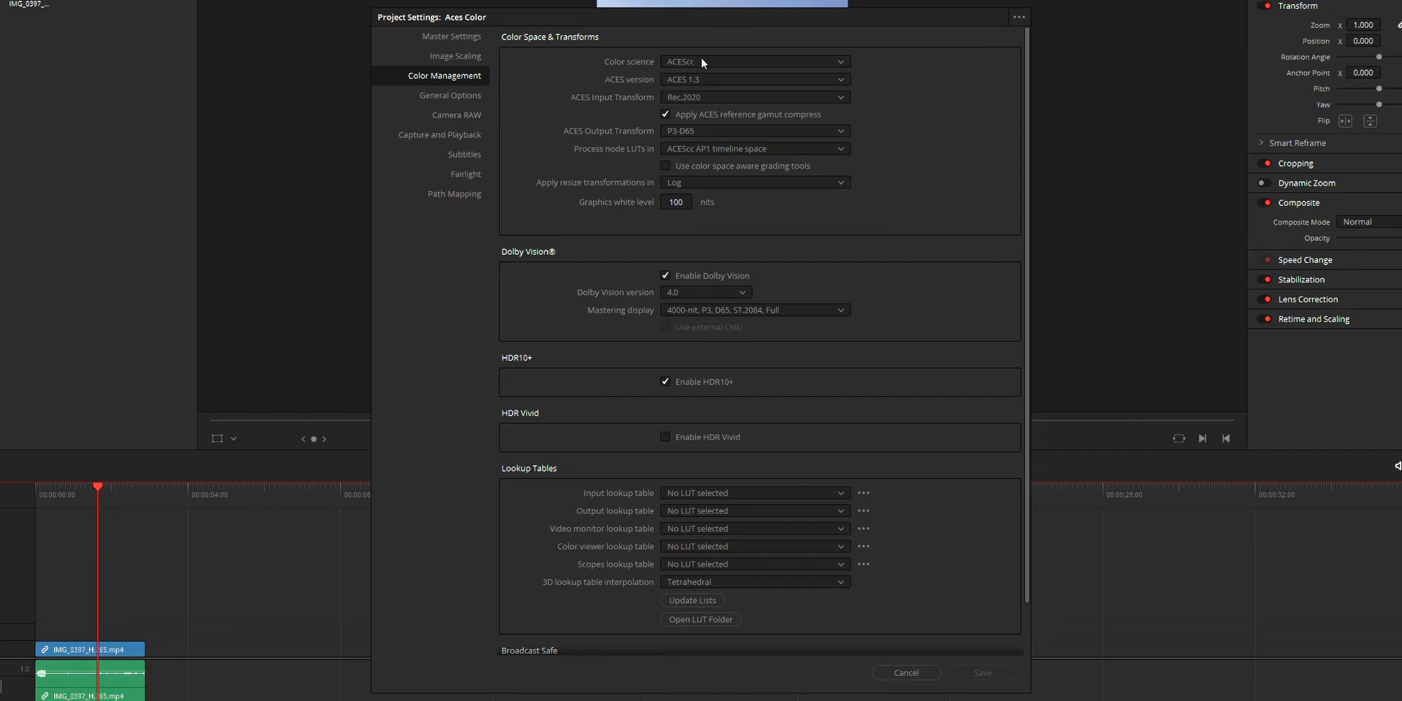
Step: Keep ACEScc as the colour science, close Project Settings, and compare the ACES Color title
left_click(753, 60)
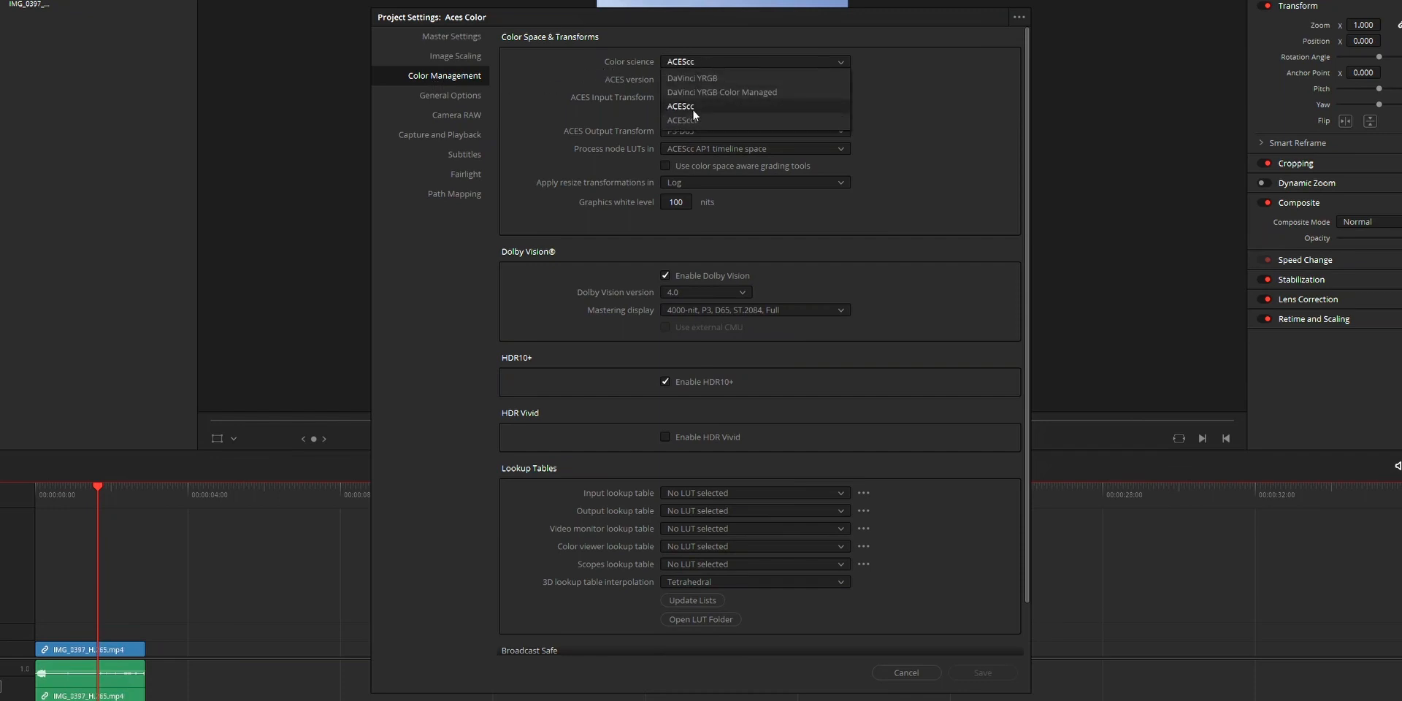
left_click(682, 105)
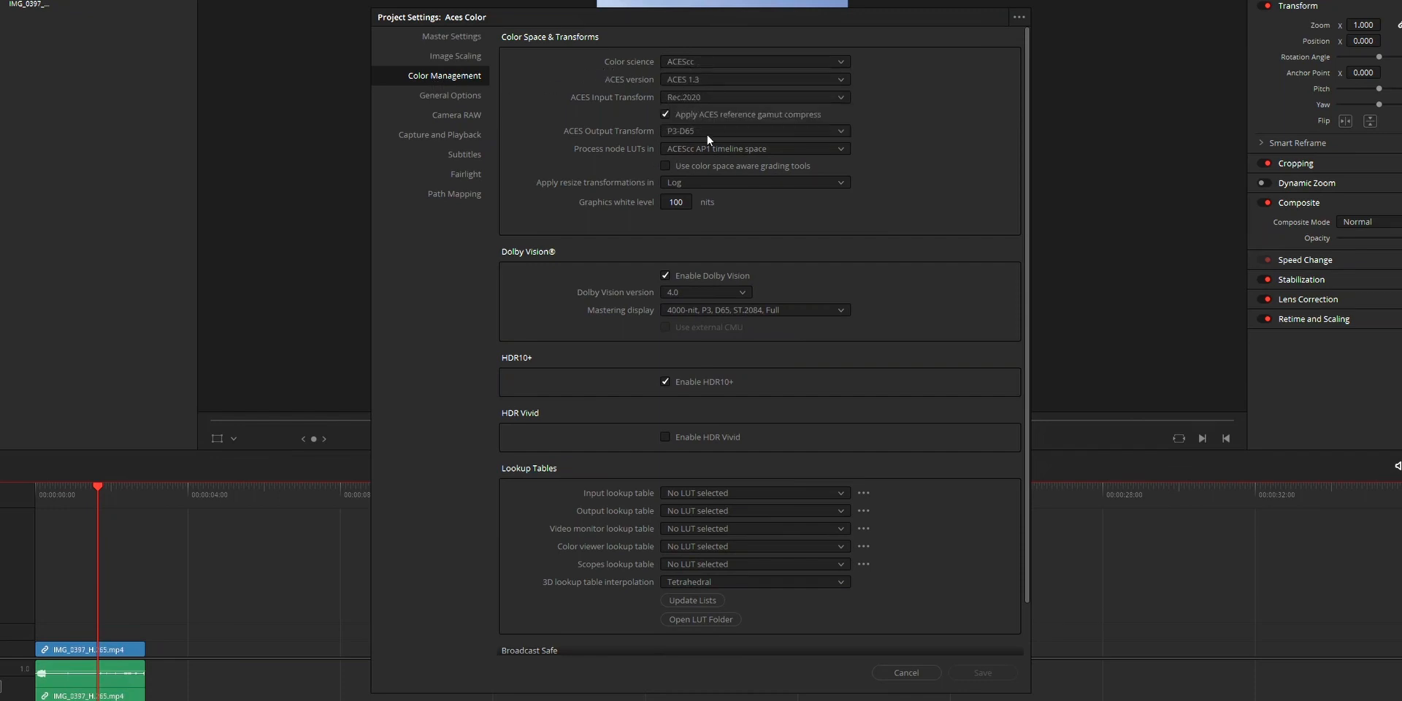
left_click(905, 673)
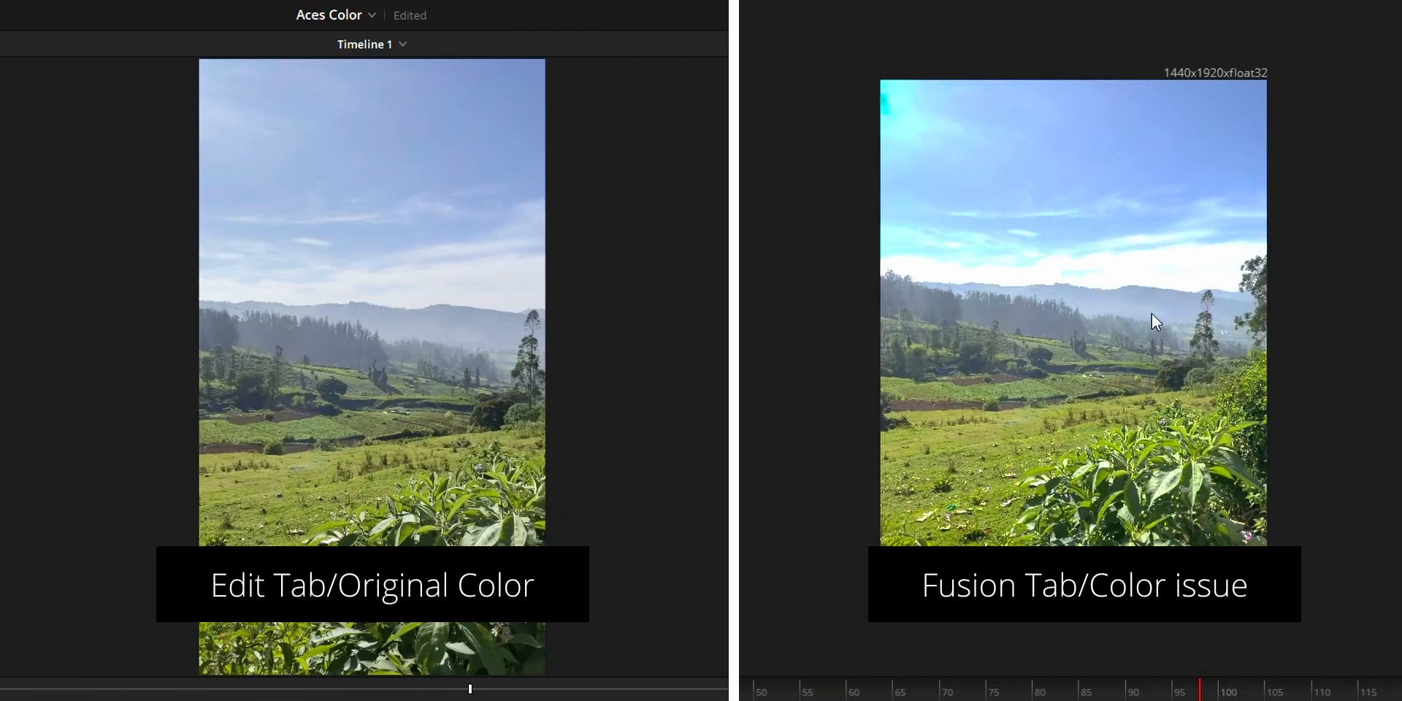
mouse_move(1083, 304)
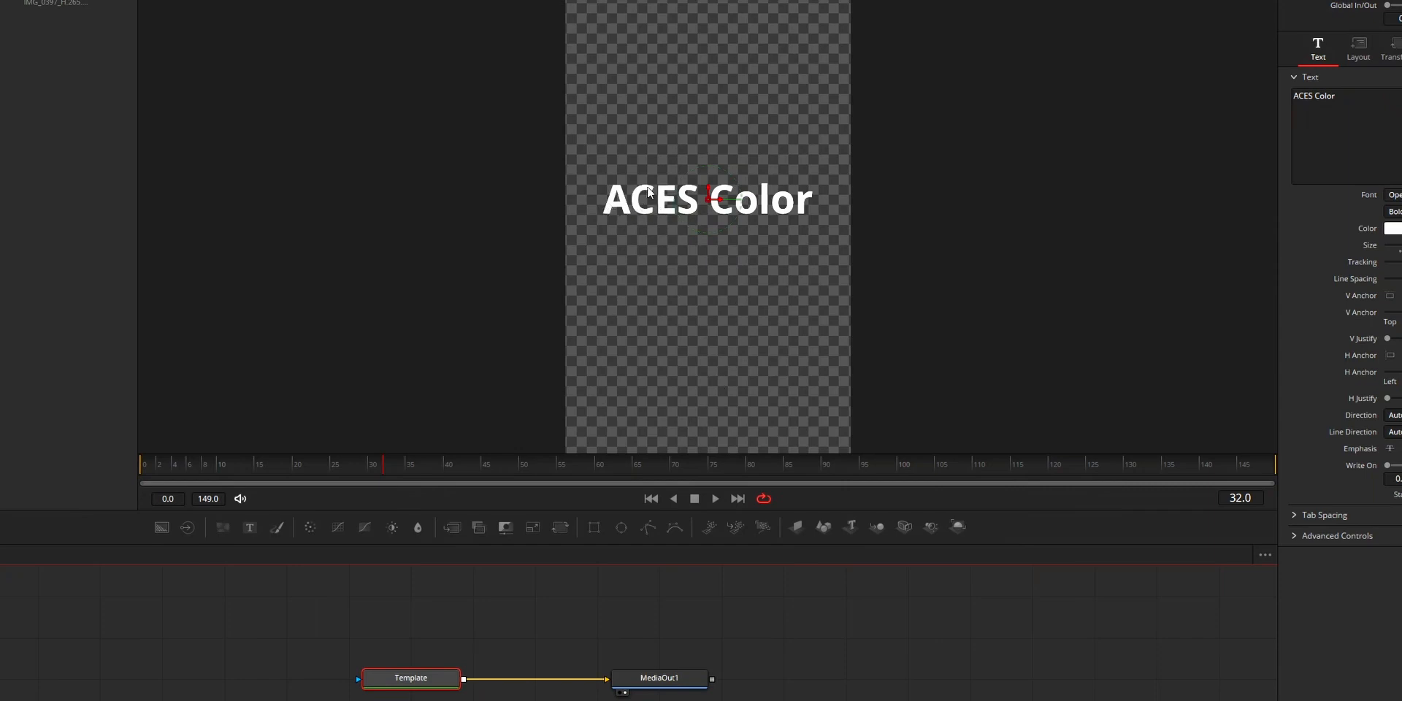
mouse_move(764, 215)
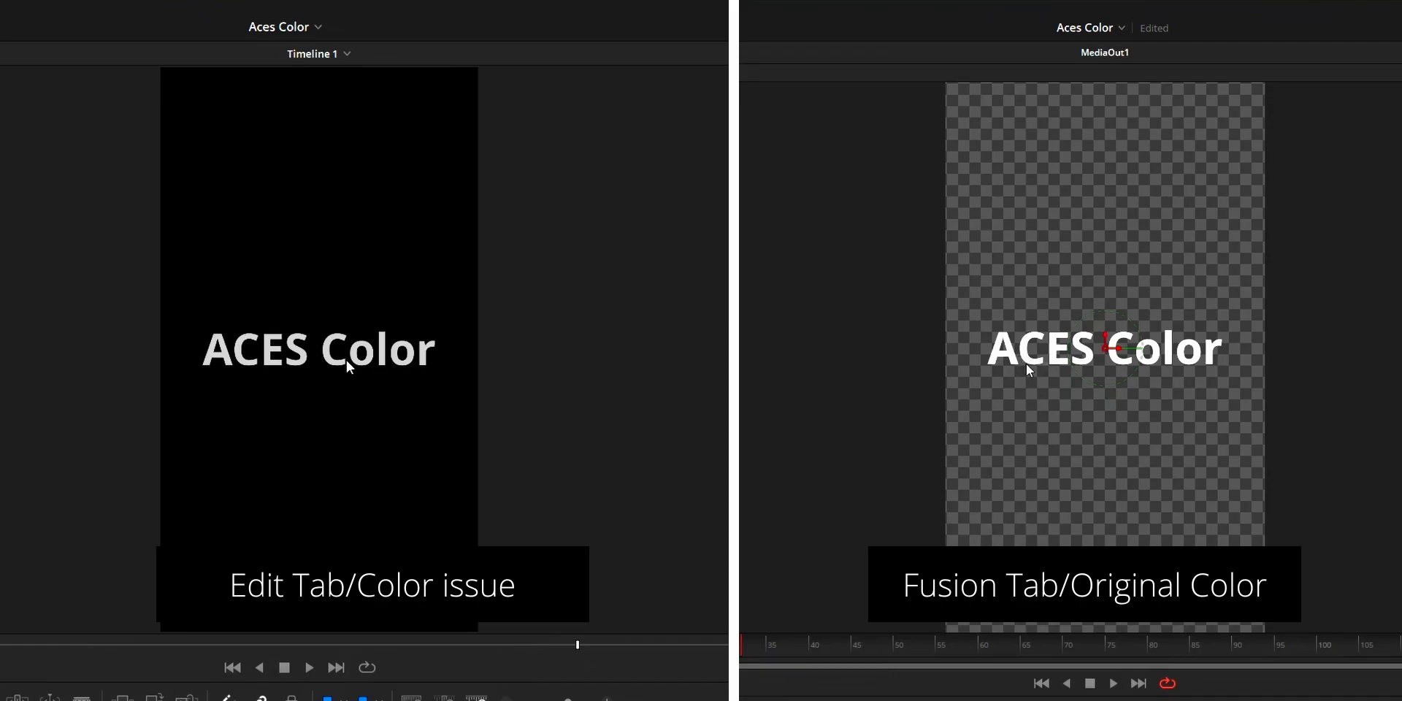
left_click(226, 11)
type("a")
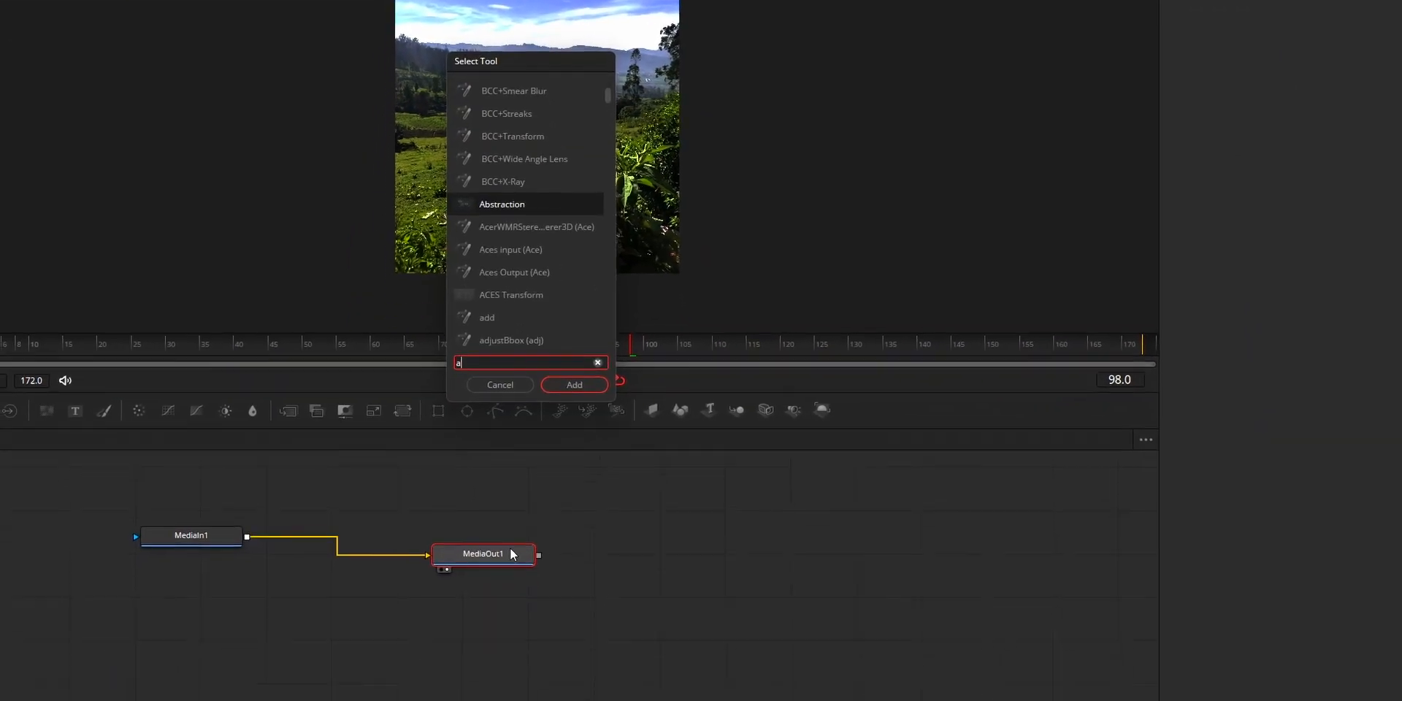
Step: Search 'aces transform' and add an ACES Transform node to the landscape comp
type("ces tra")
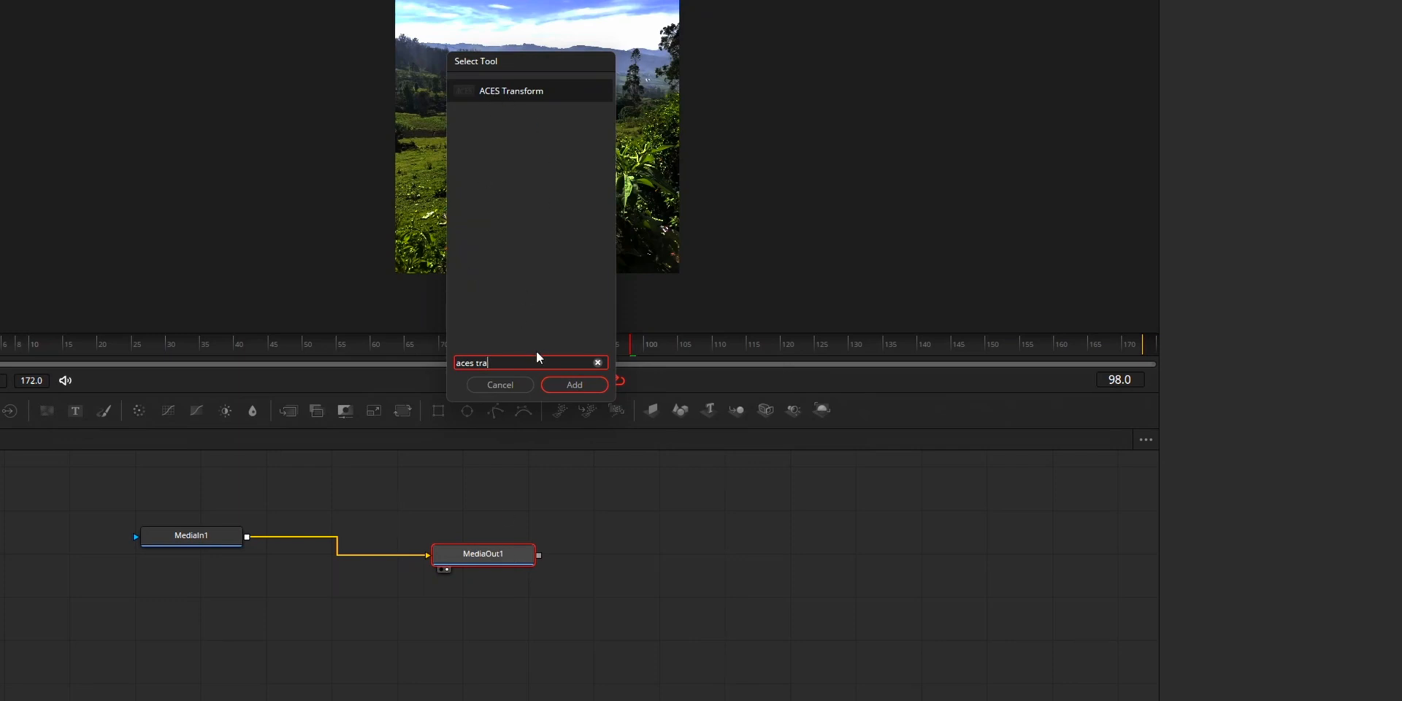
left_click(573, 385)
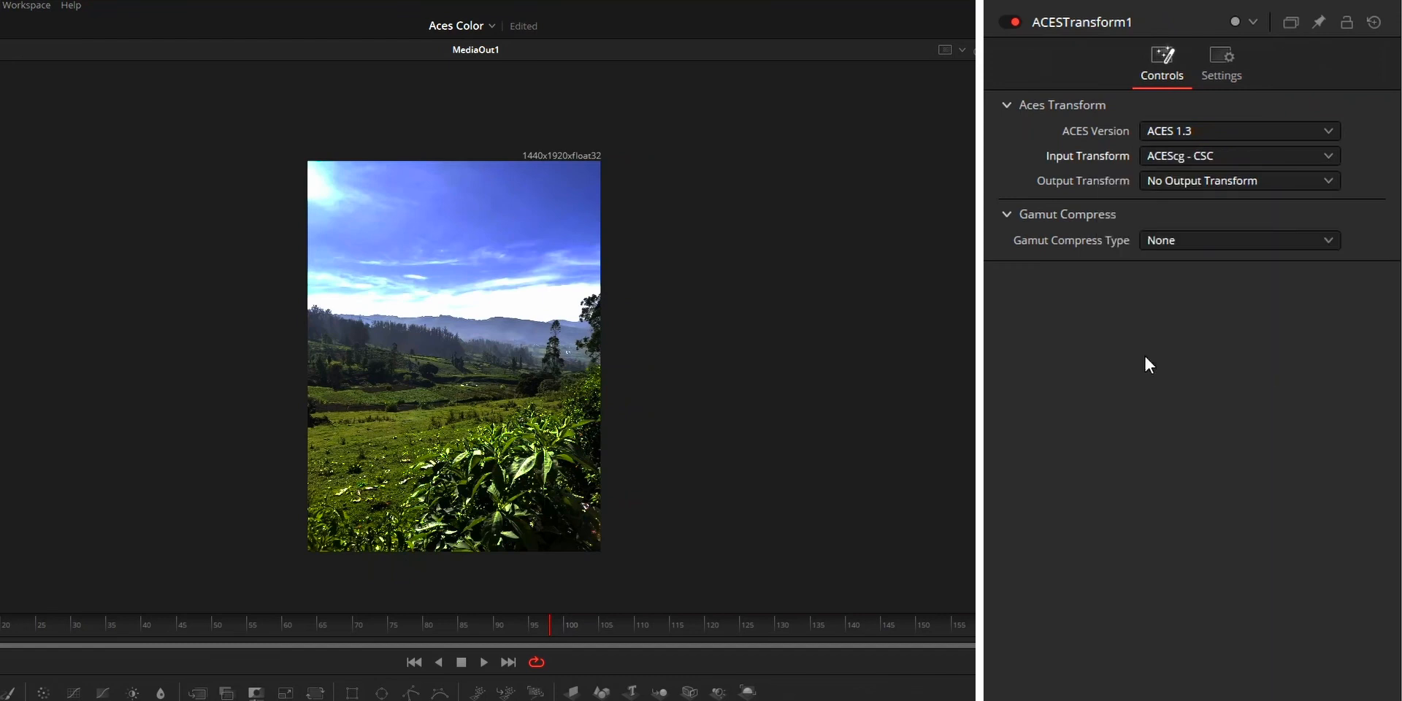
Step: Set ACESTransform1's output transform to a P3-D65 option
left_click(1238, 179)
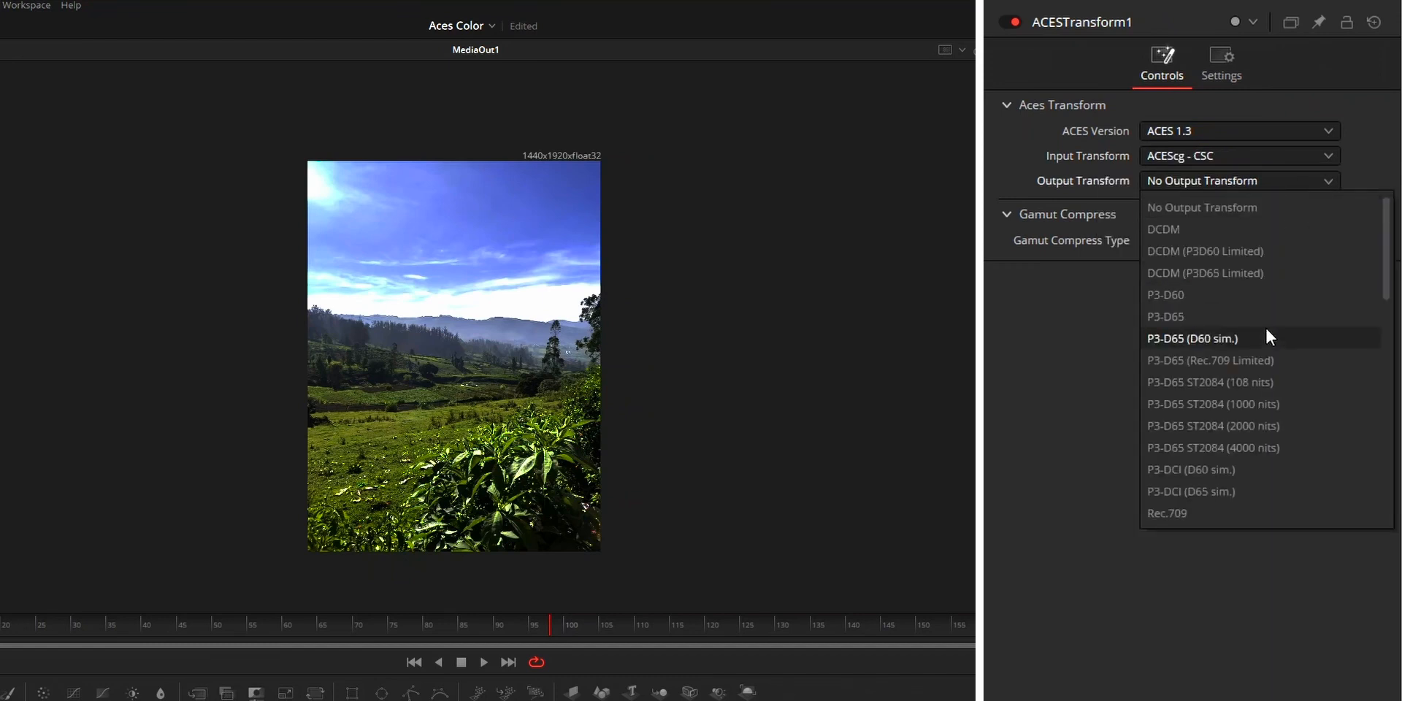
left_click(1166, 316)
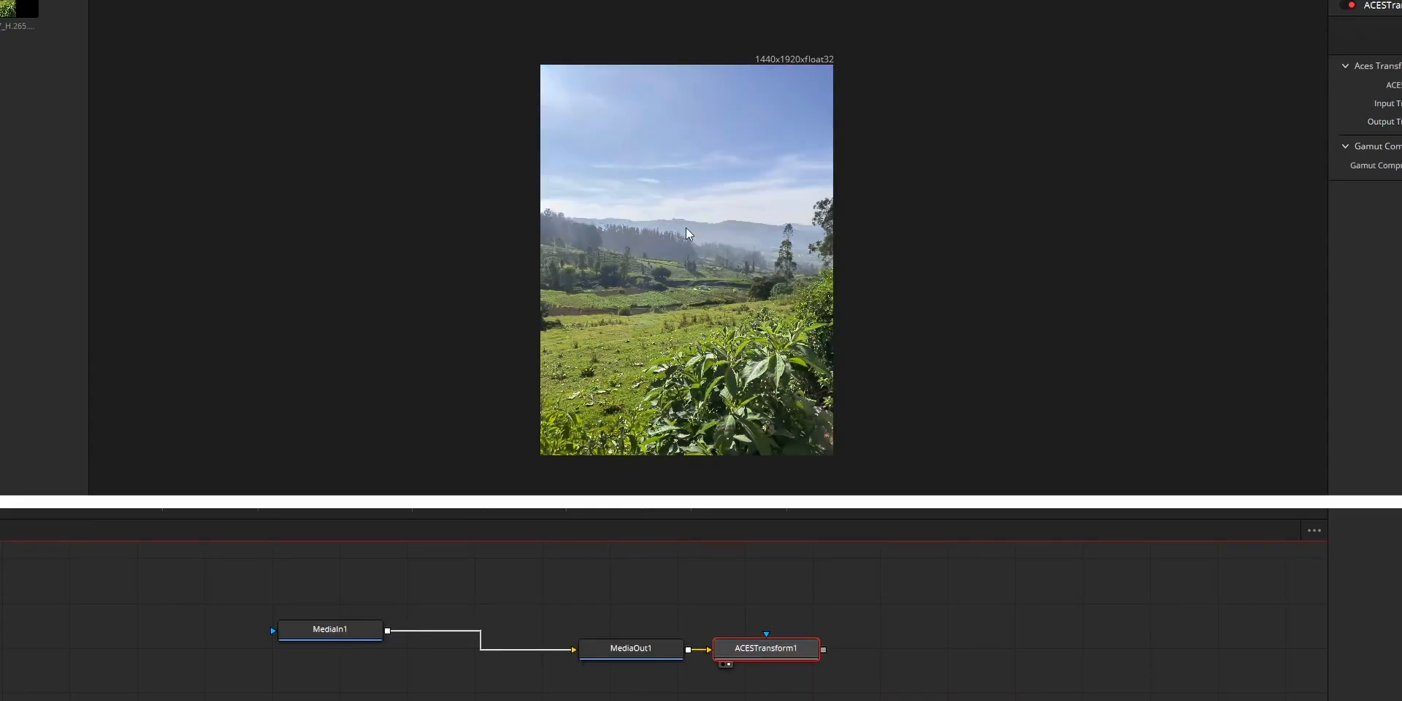
left_click(330, 629)
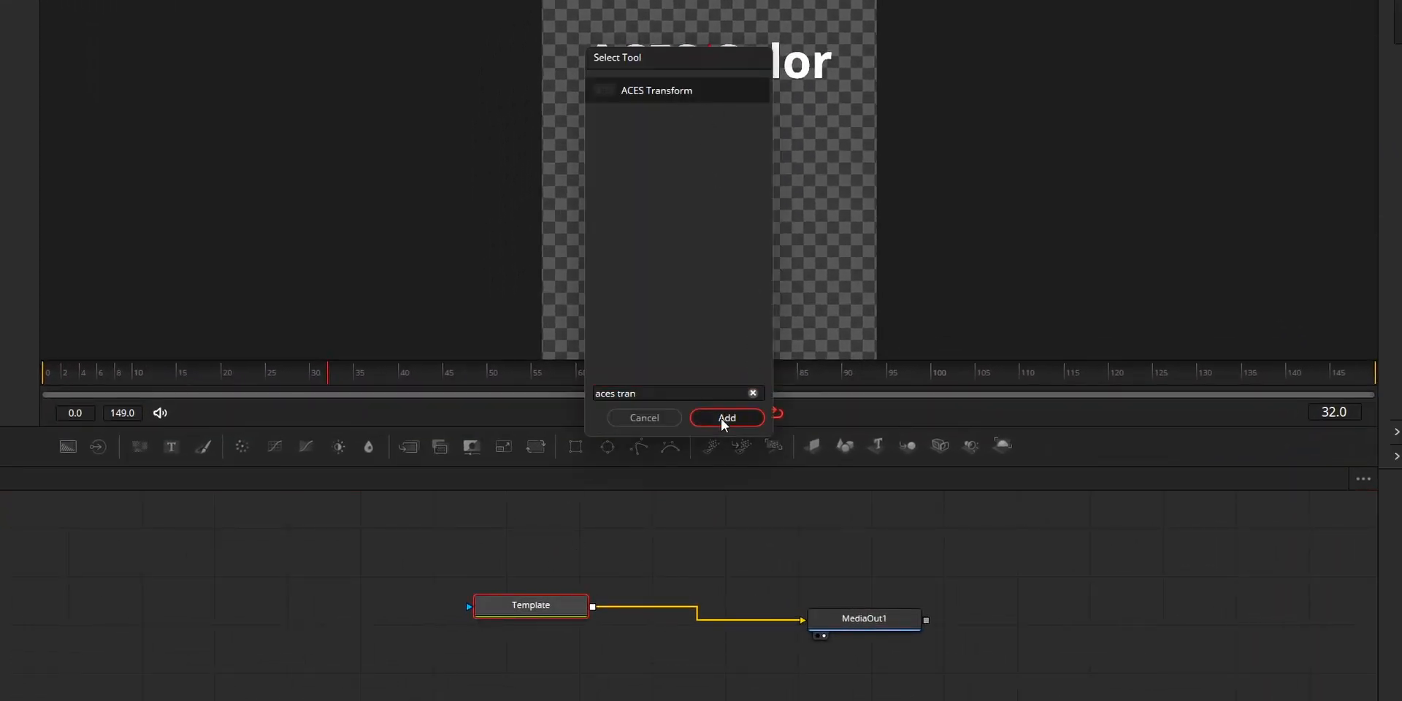
Step: Add an ACES Transform node between Template and MediaOut1 in the text comp
left_click(725, 418)
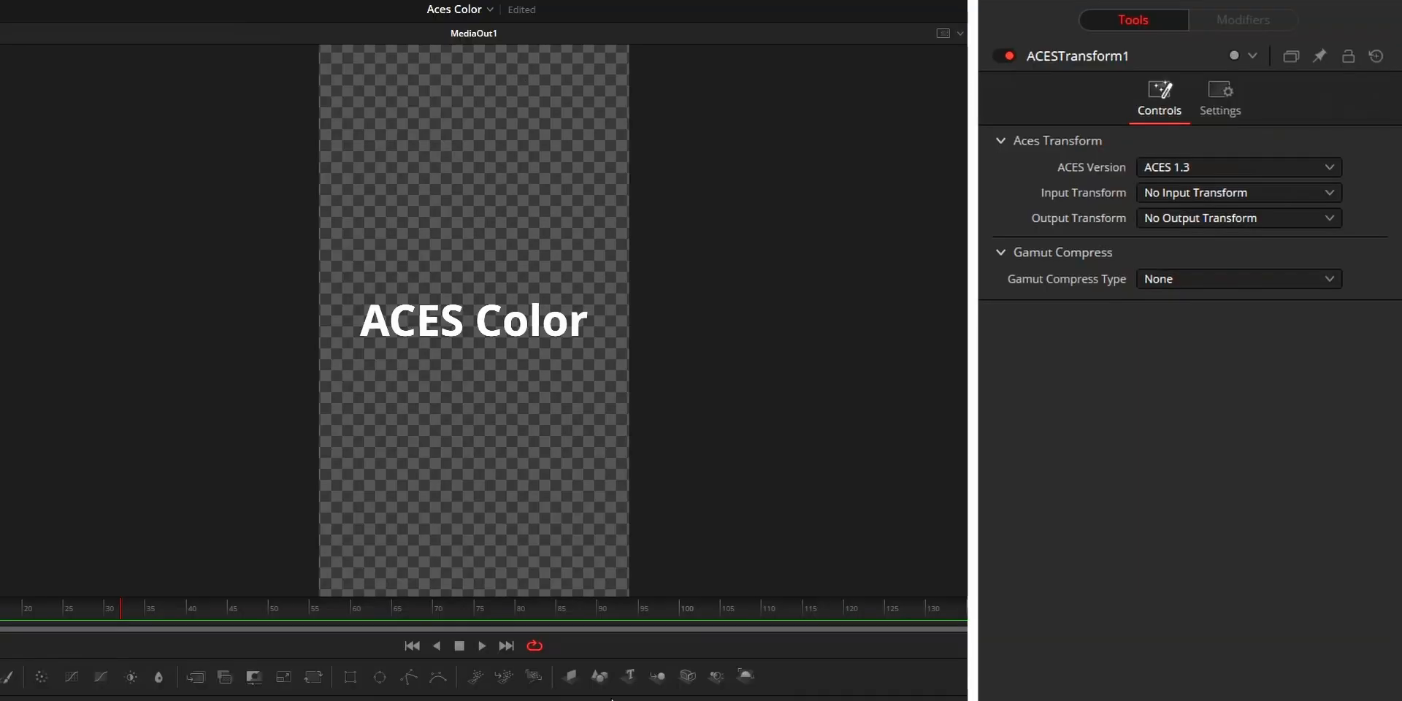
left_click(1238, 192)
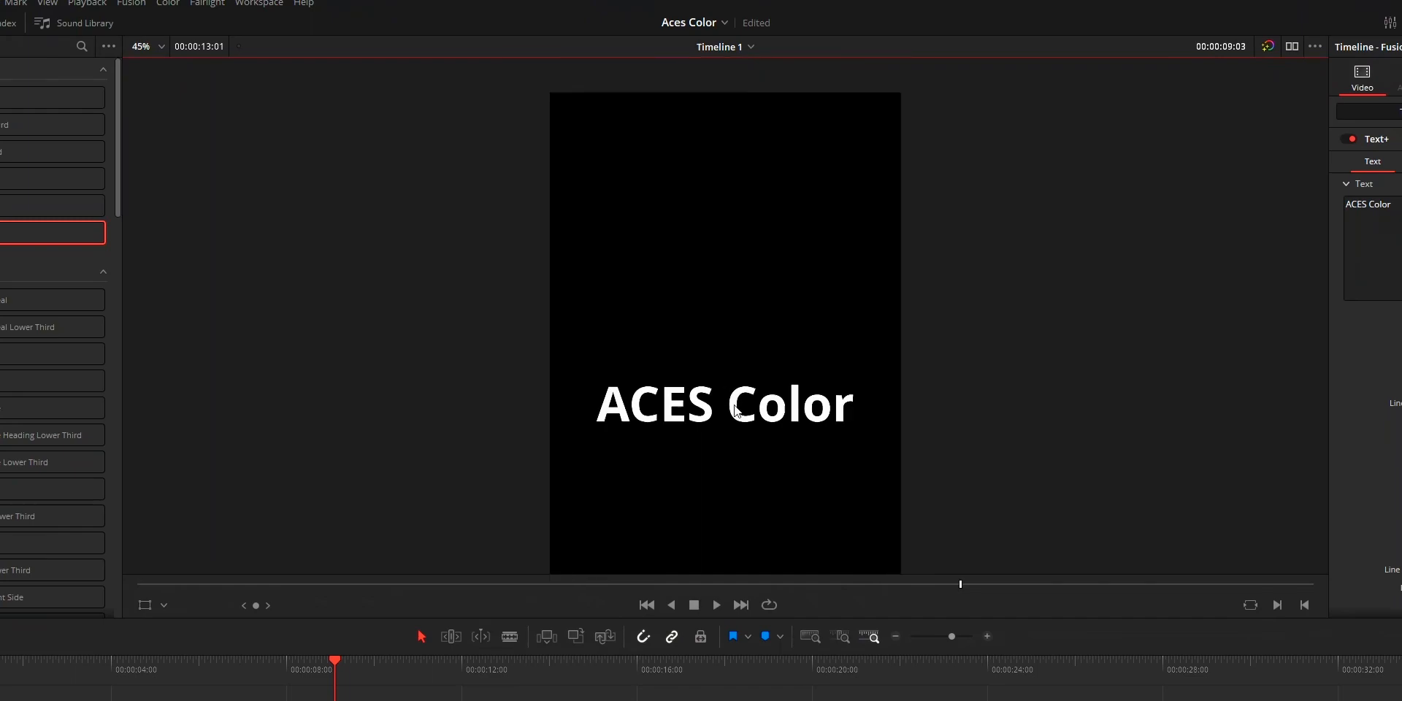
Step: Start creating a macro from the ACESTransform1 node via its right-click menu
right_click(642, 551)
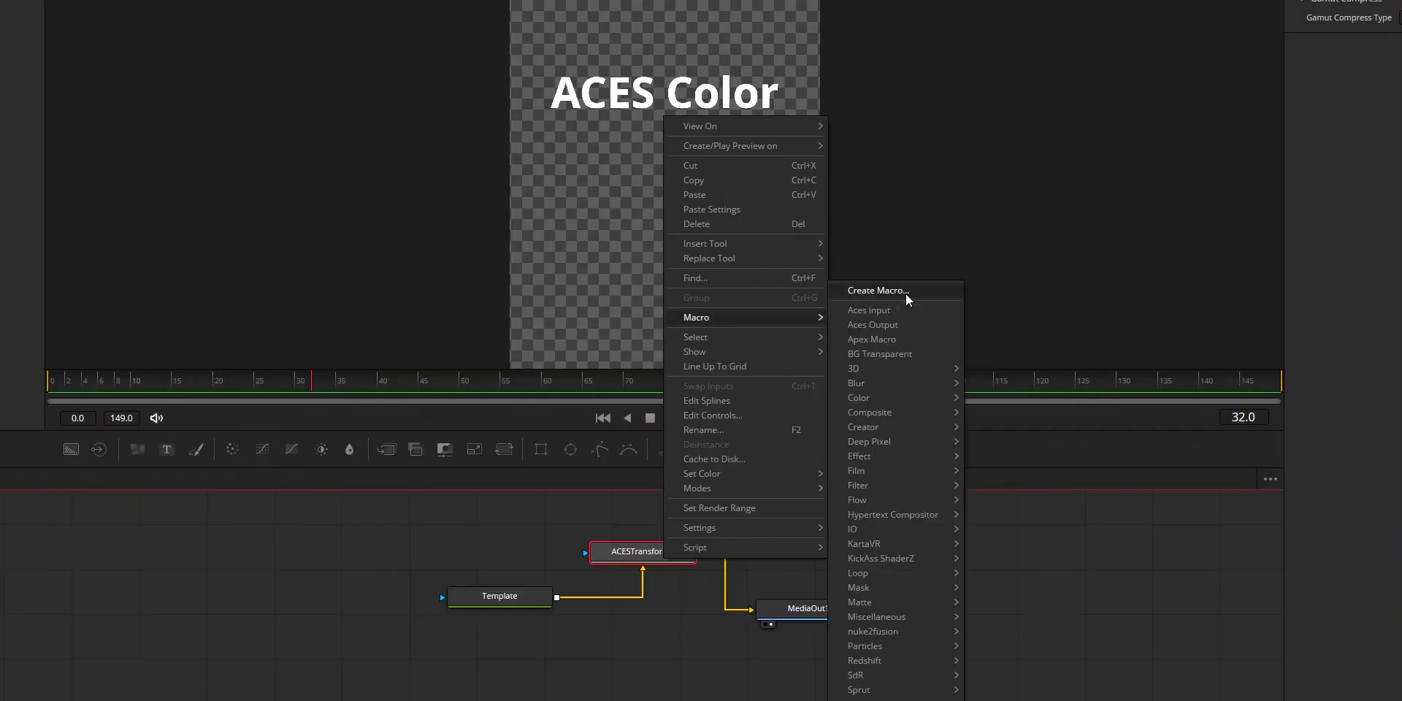
left_click(868, 311)
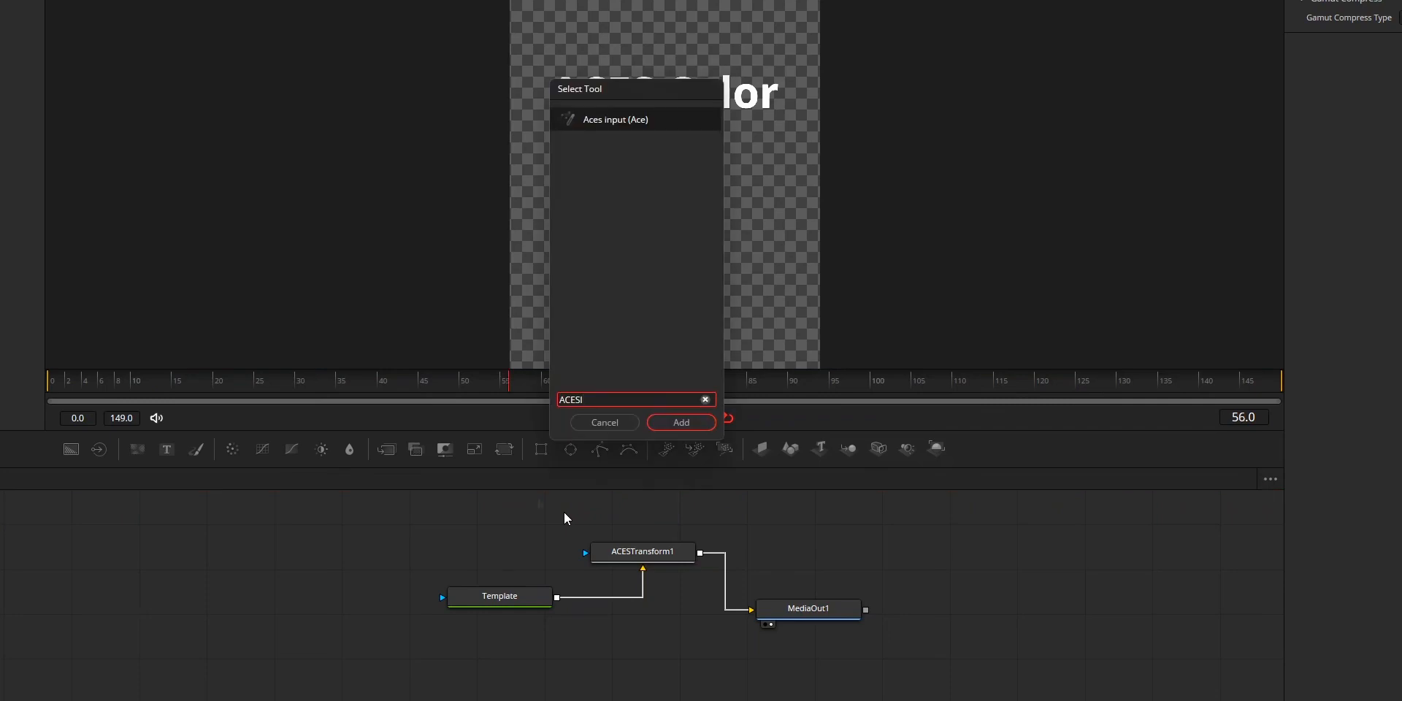
mouse_move(651, 148)
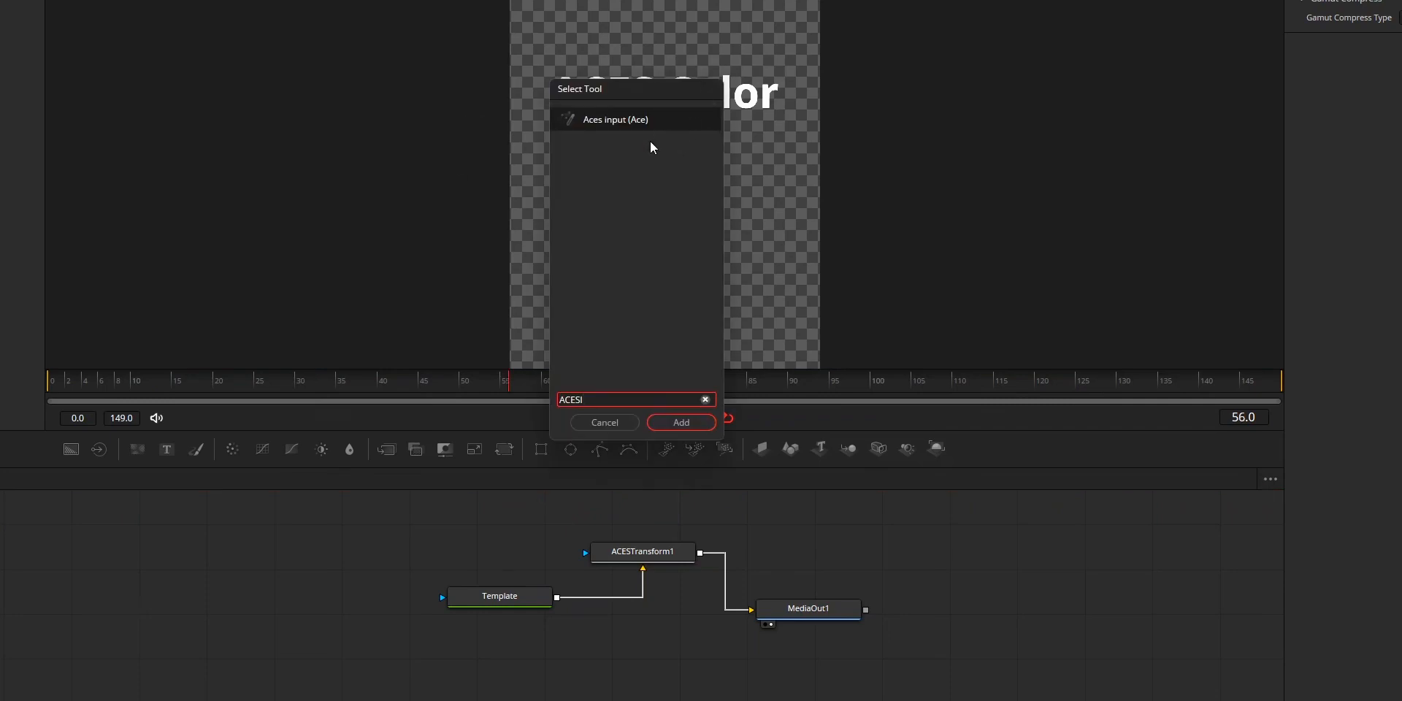